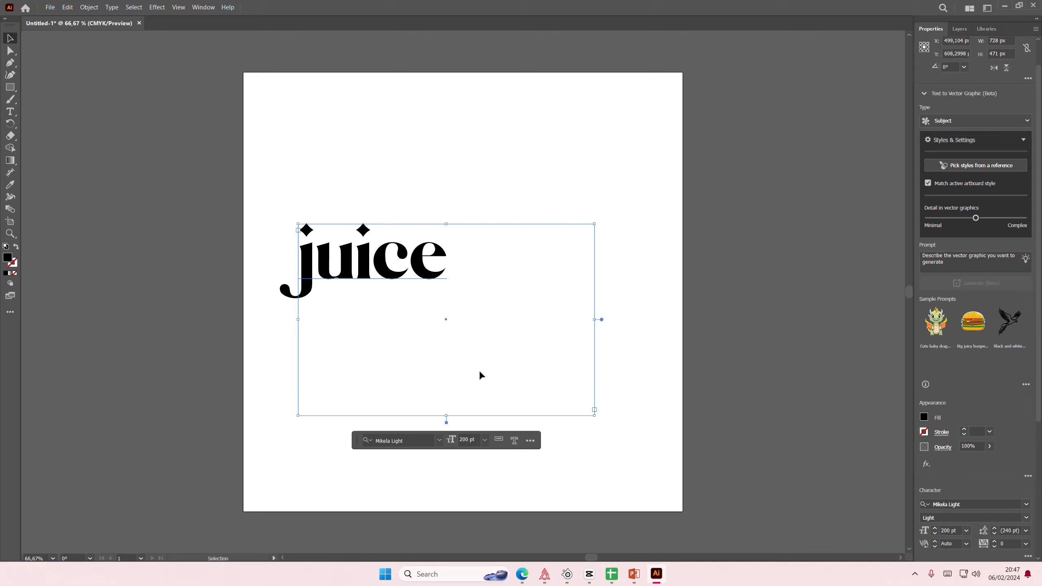
Set the juice text size to 300 pt and bring up the text's context actions
click(467, 440)
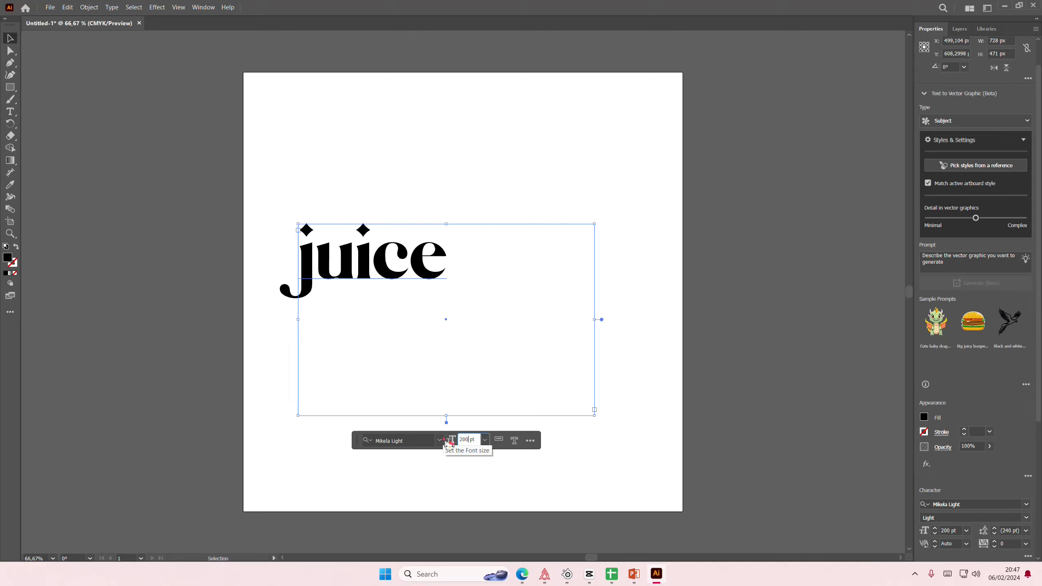
text(300)
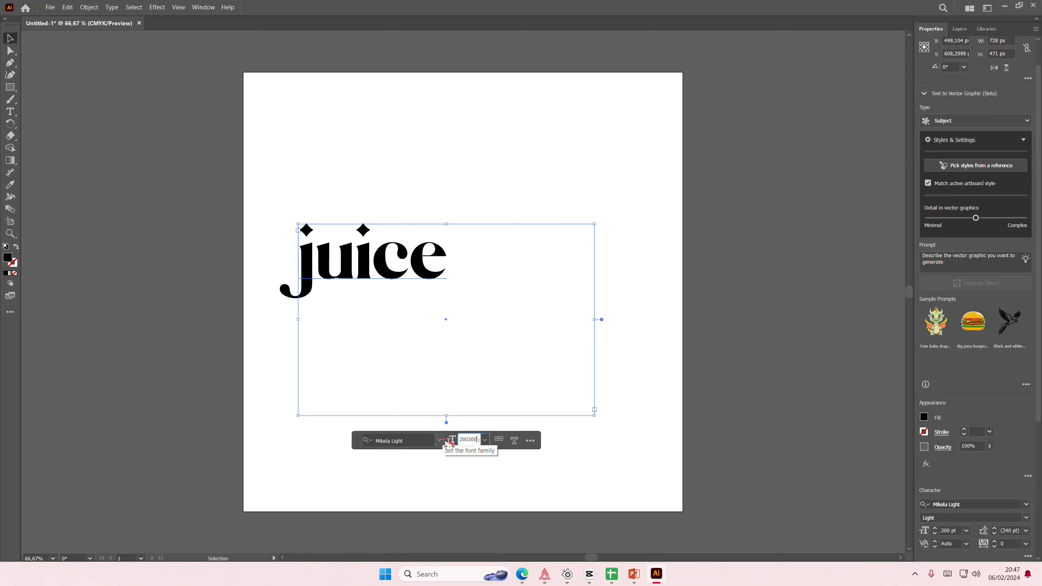
text(300)
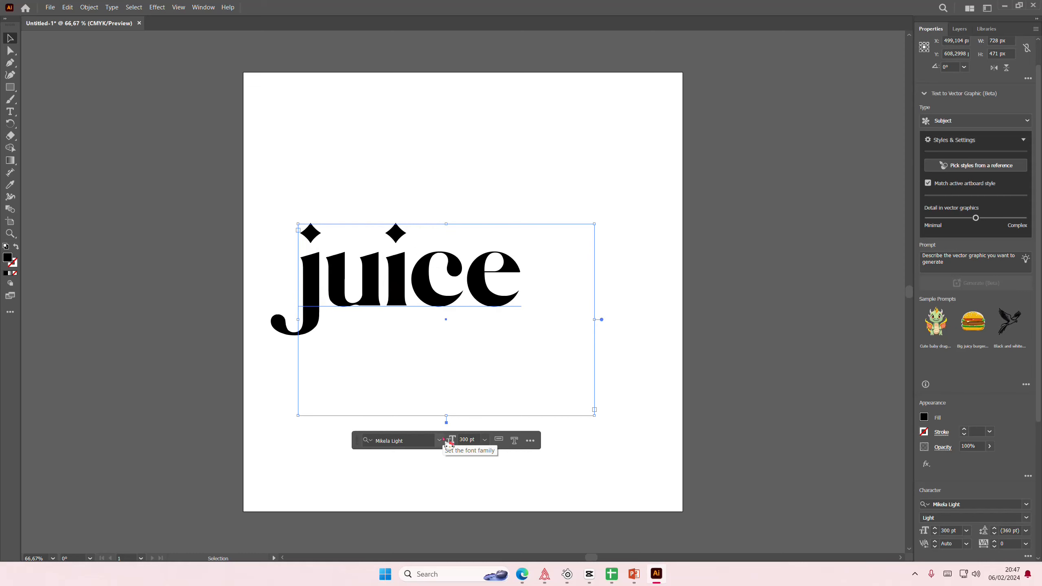
right_click(489, 332)
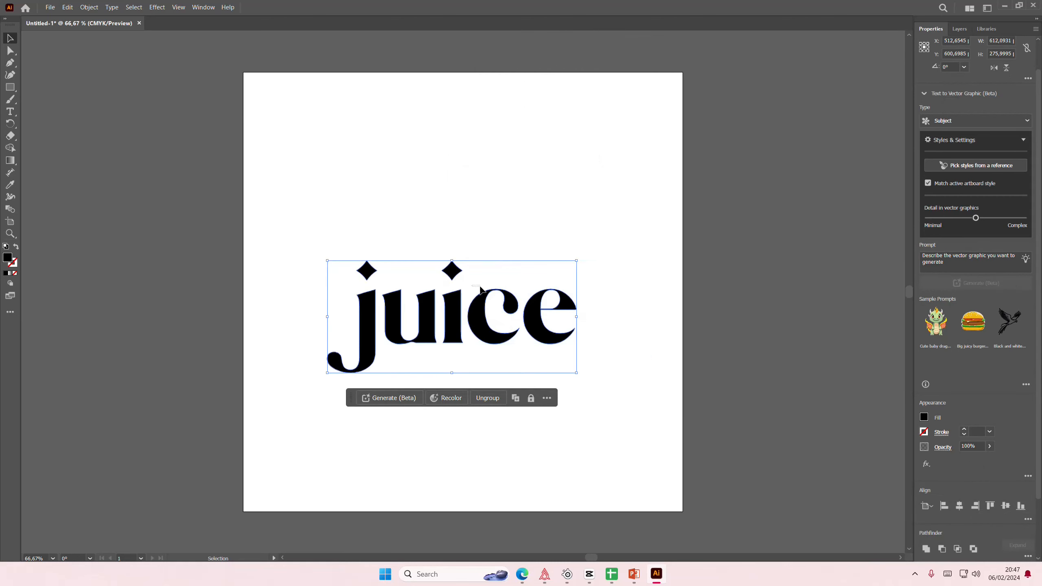
Drag the outlined juice wordmark to the centre of the artboard
drag(577, 372, 612, 396)
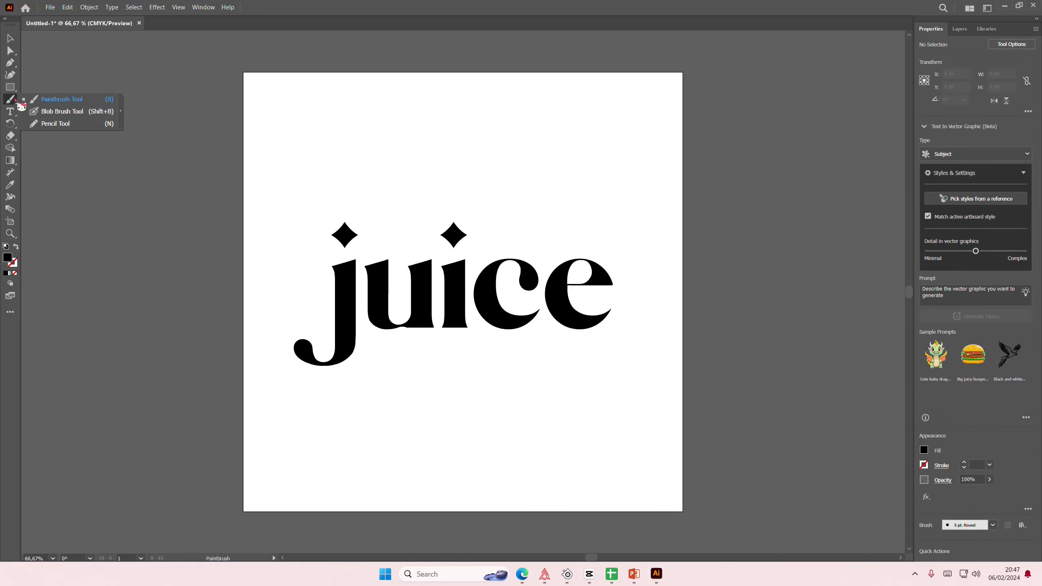
With the Paintbrush Tool, draw a freehand swash stroke out of the j's tail
click(61, 99)
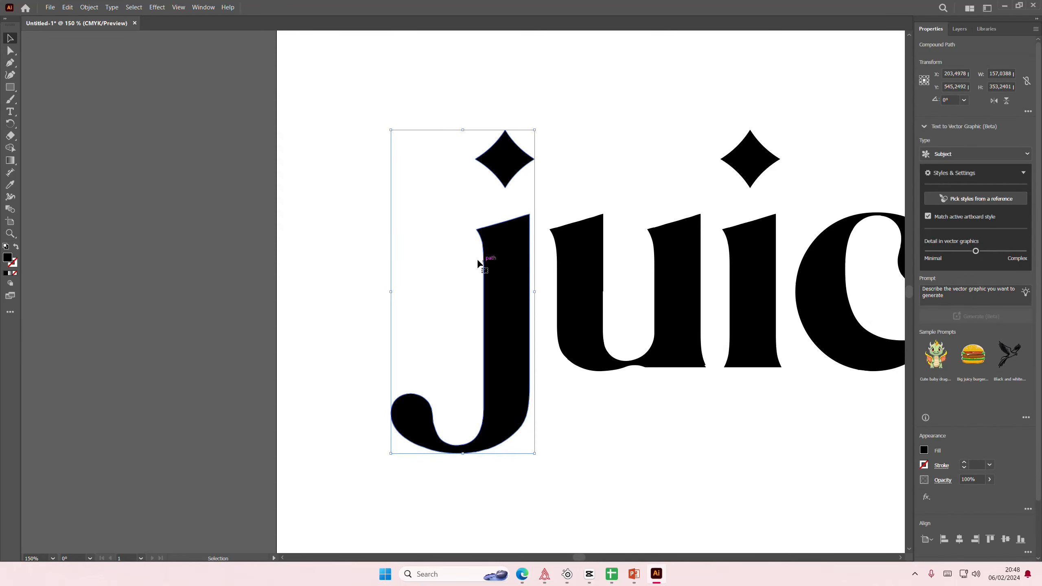
click(10, 49)
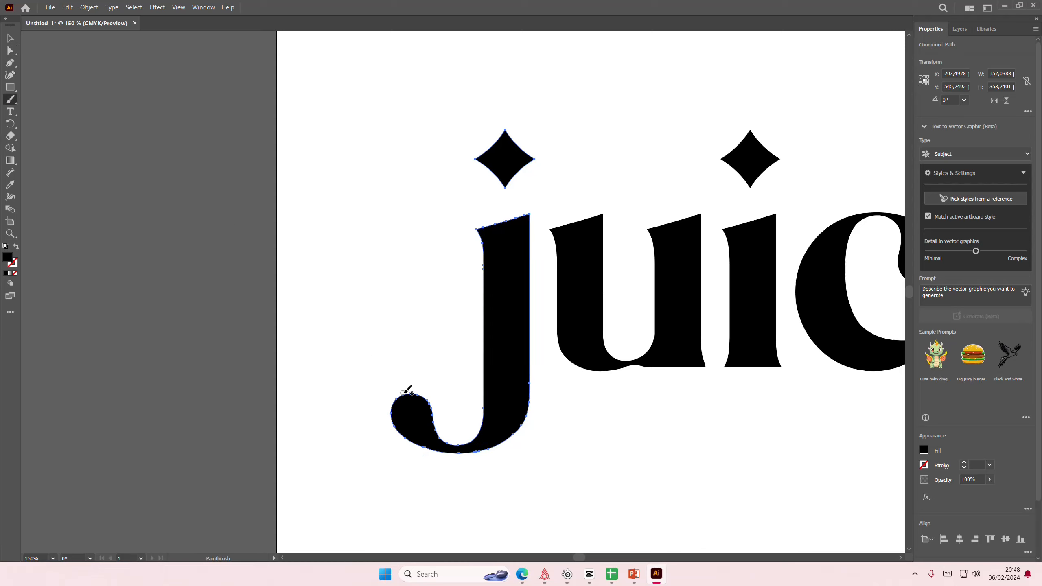
drag(406, 390, 552, 462)
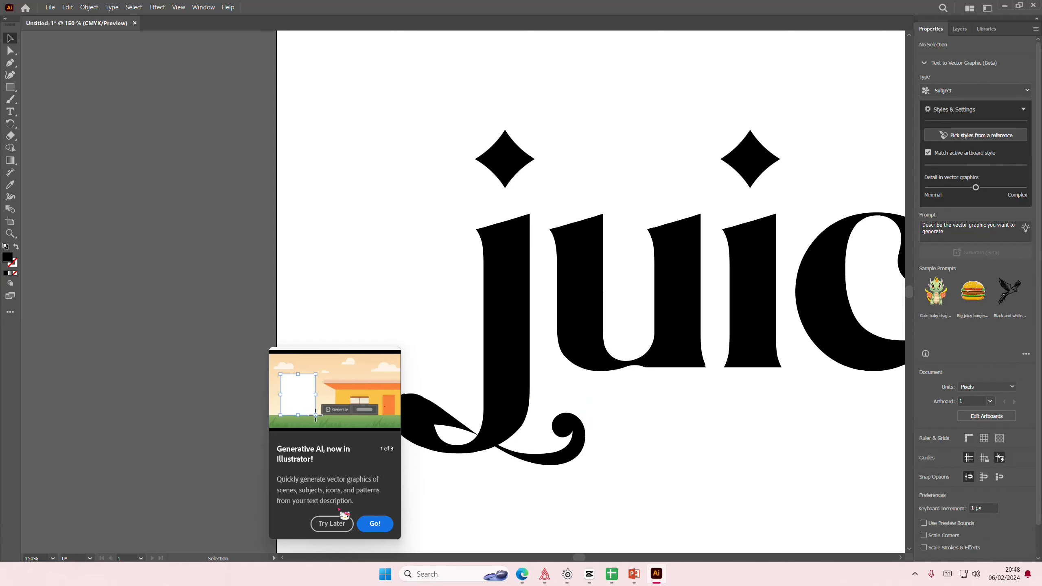
Dismiss the Generative AI popup and sketch trial swash strokes sweeping under the j
click(331, 524)
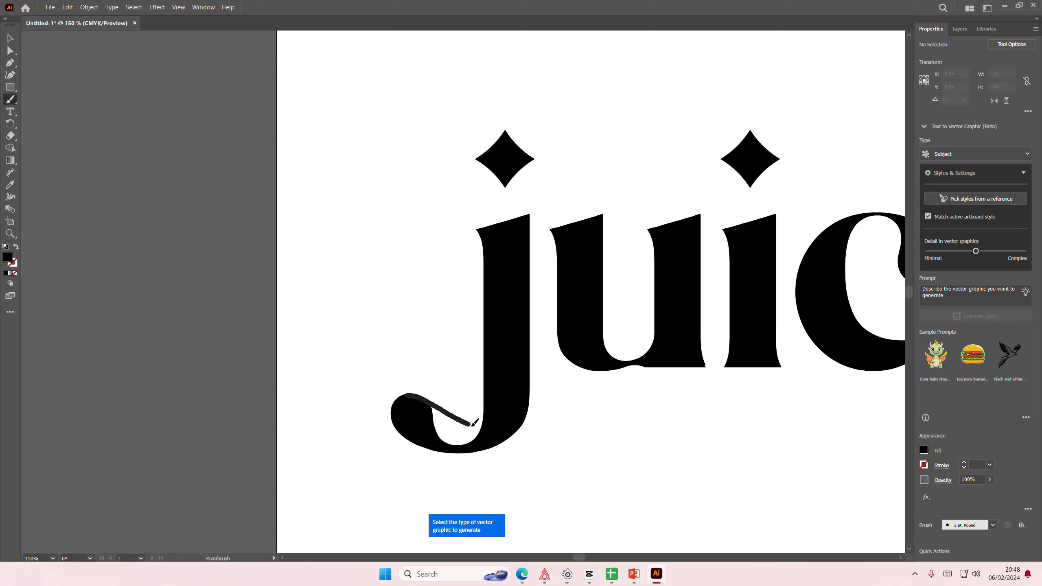
drag(472, 424, 545, 432)
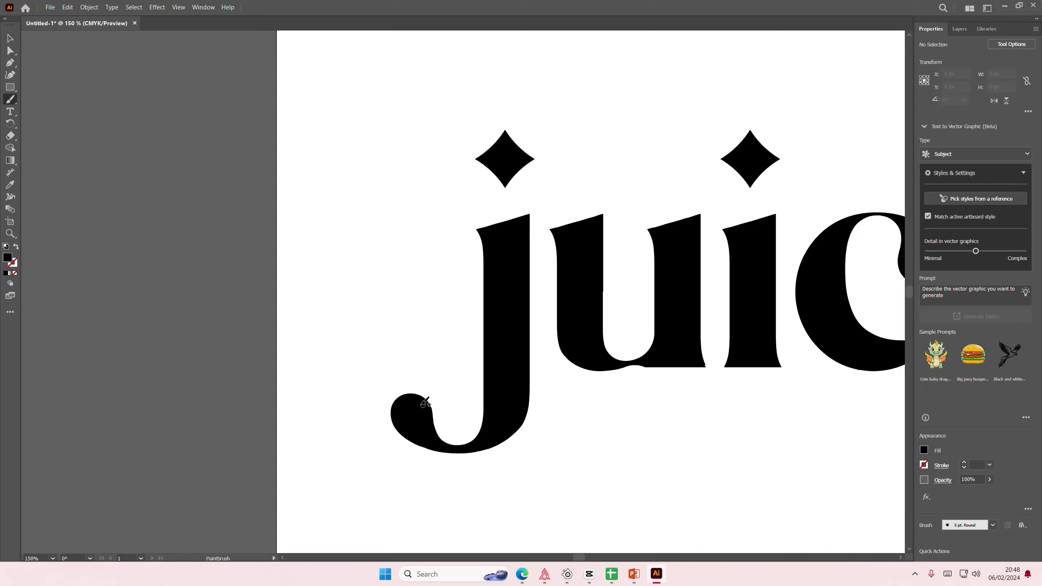
drag(415, 399, 691, 459)
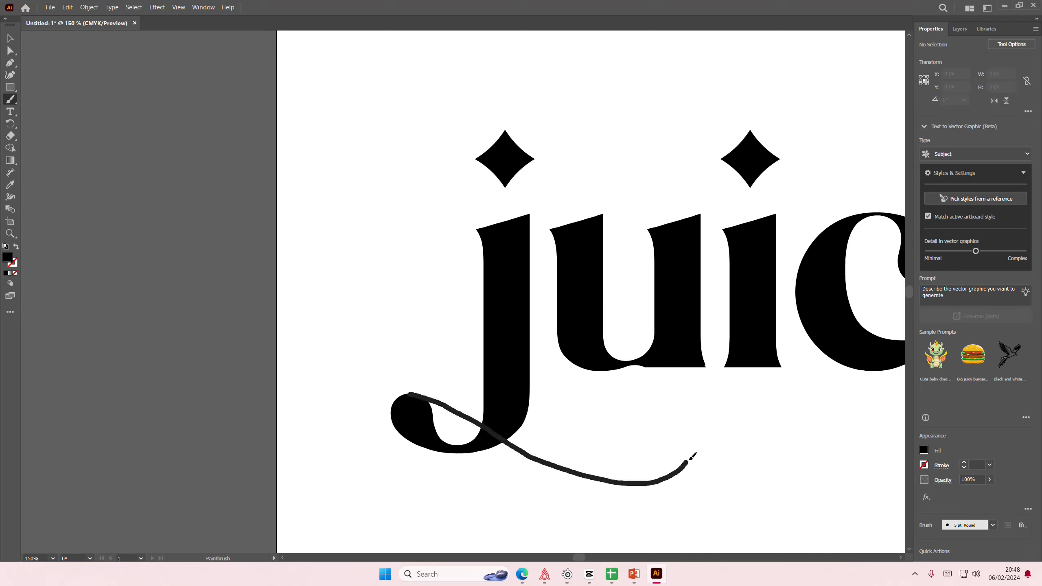
drag(691, 457, 449, 479)
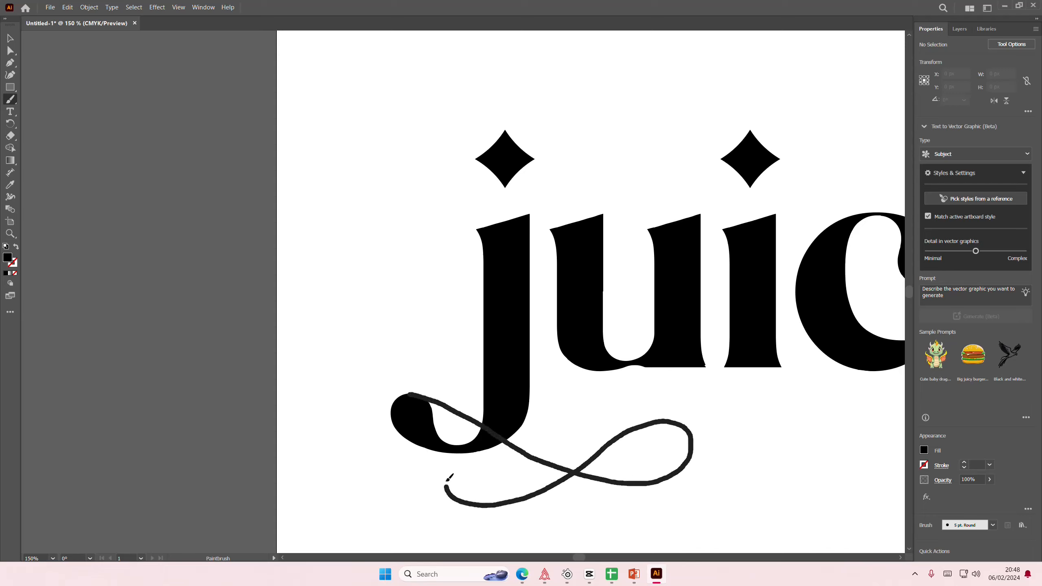
drag(449, 478, 466, 471)
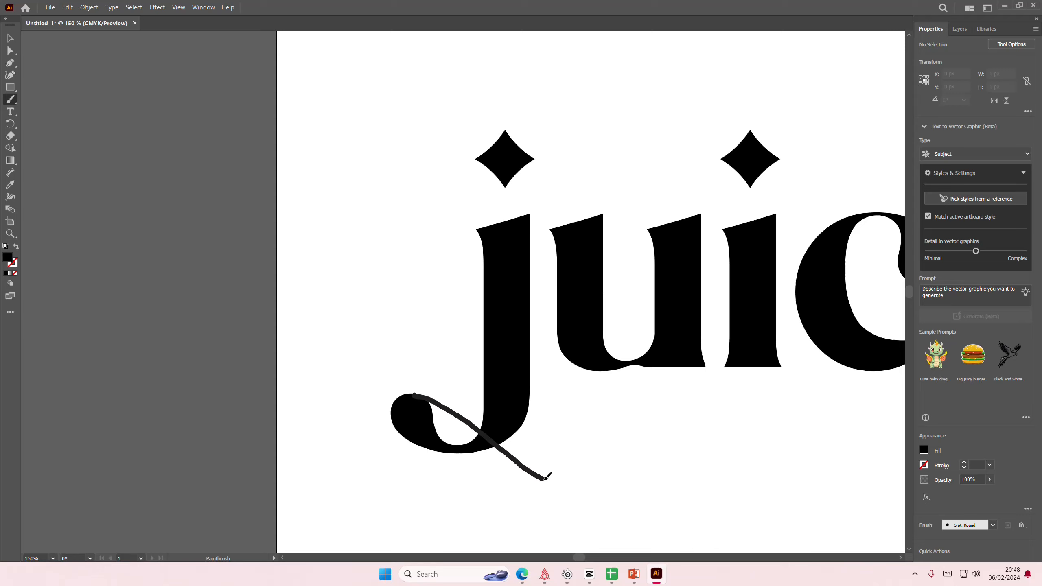
Redraw the swash so it hooks upward and ends in a small curl
drag(545, 475, 671, 452)
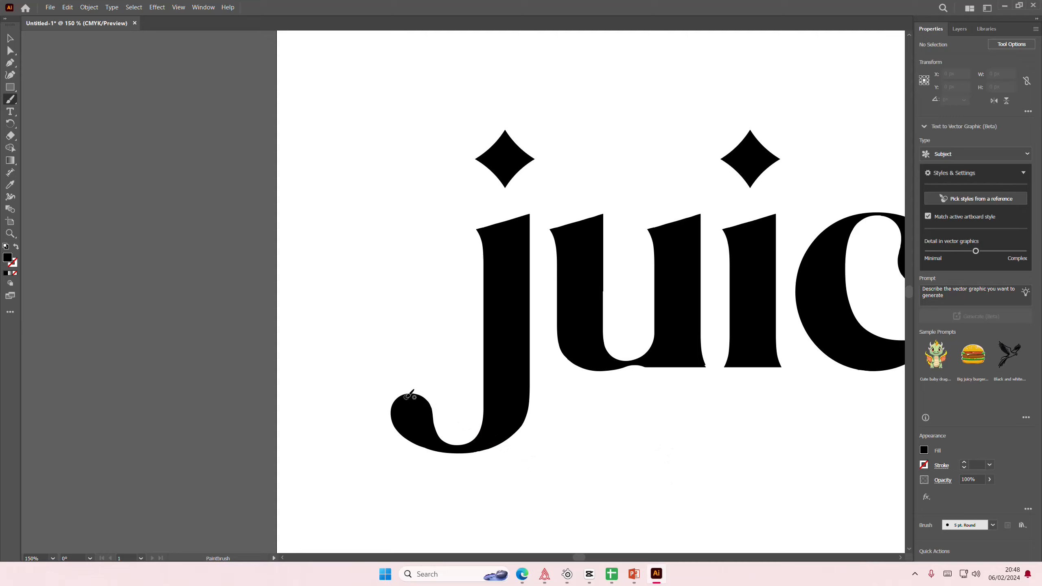
drag(411, 395, 595, 455)
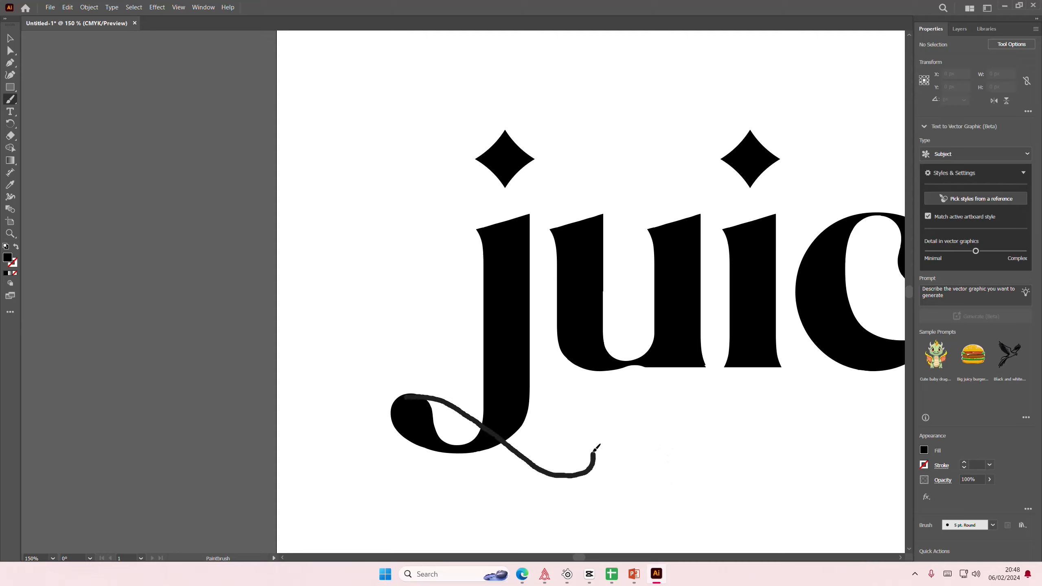
drag(595, 464, 568, 452)
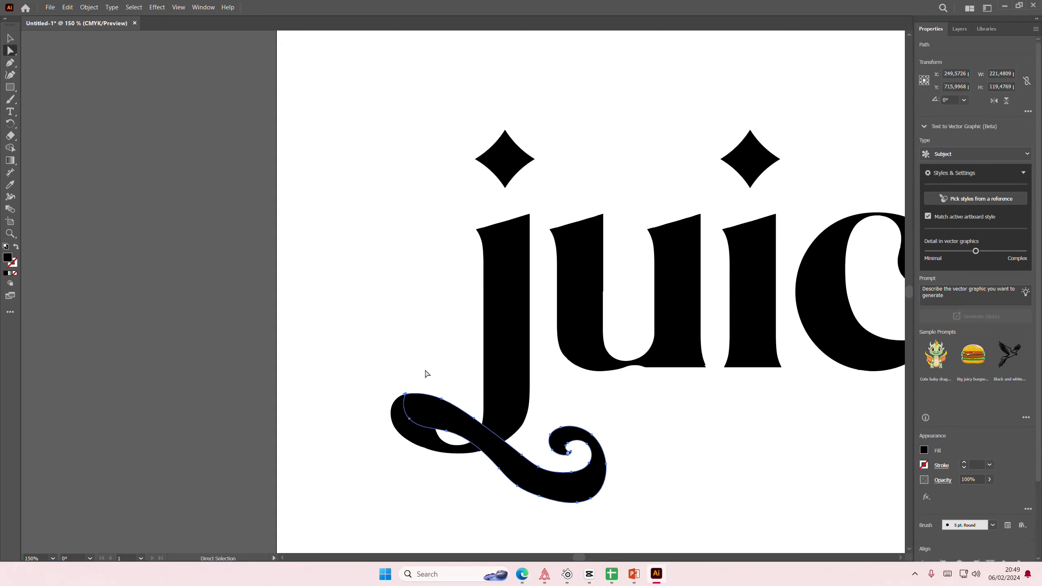
mouse_move(405, 397)
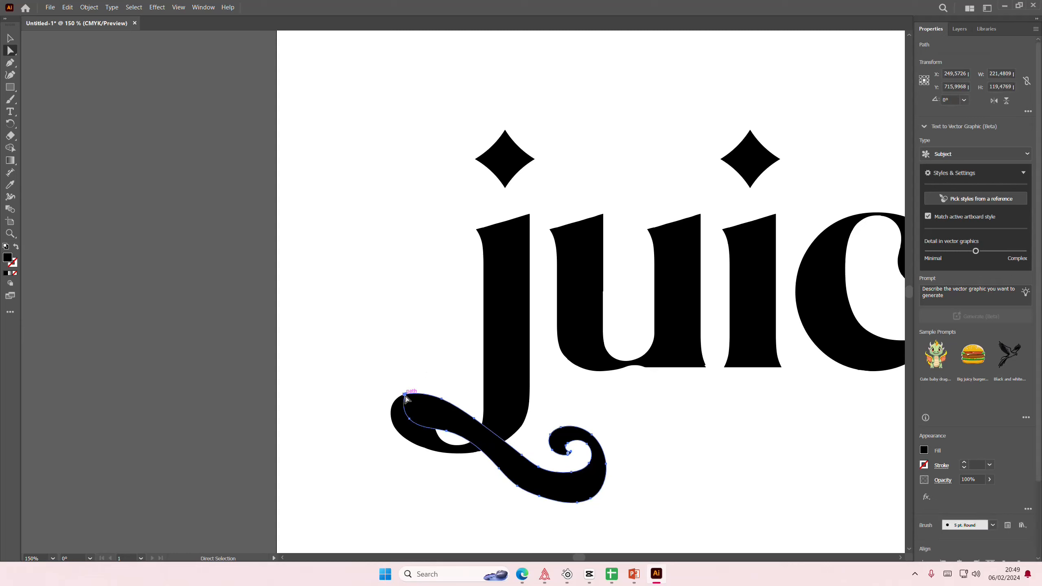
click(407, 399)
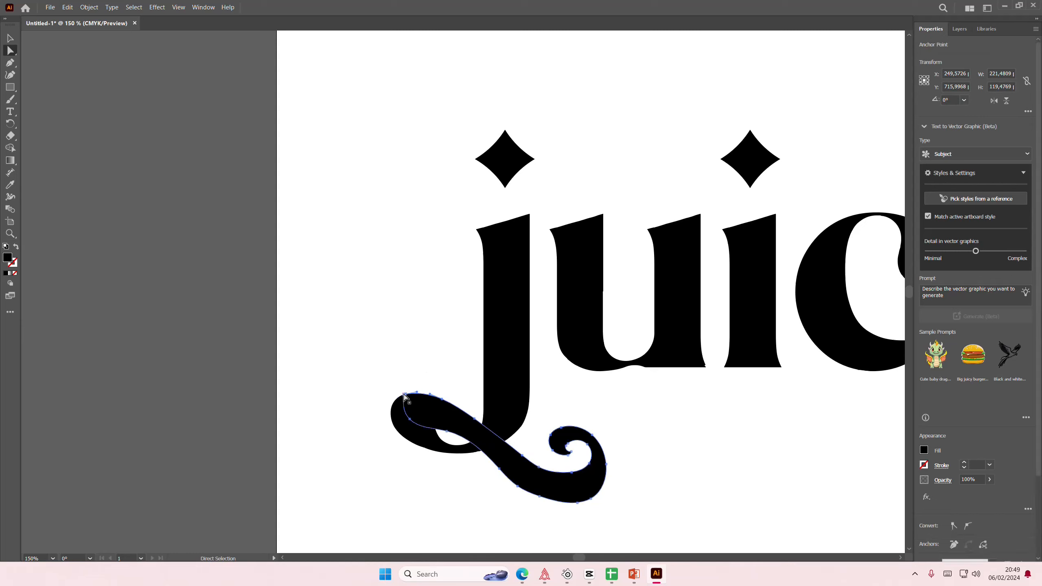
click(419, 368)
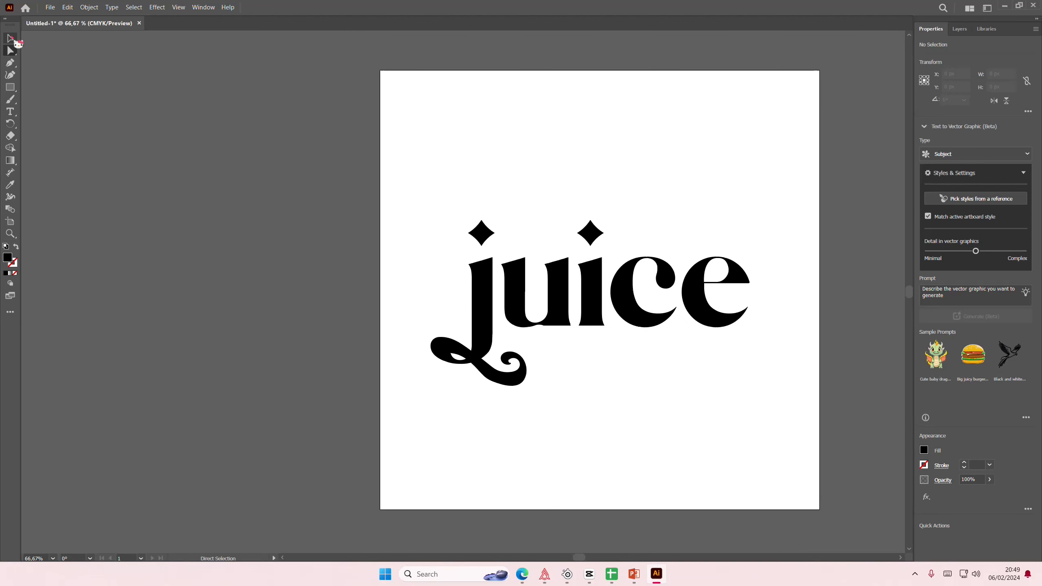
Select the j and Shift-add its swash tail, apart from 'uice'
right_click(590, 302)
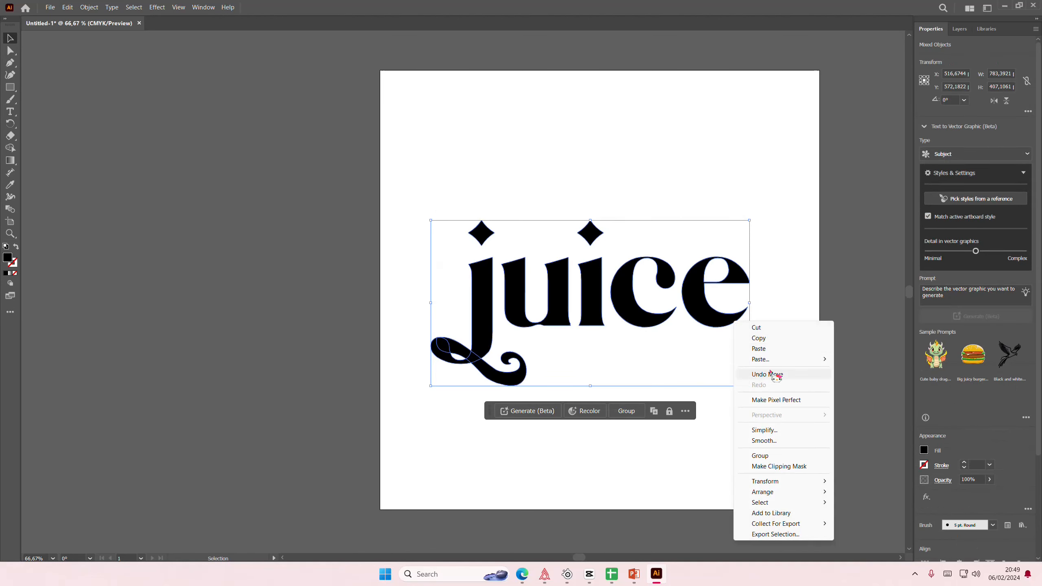
mouse_move(787, 399)
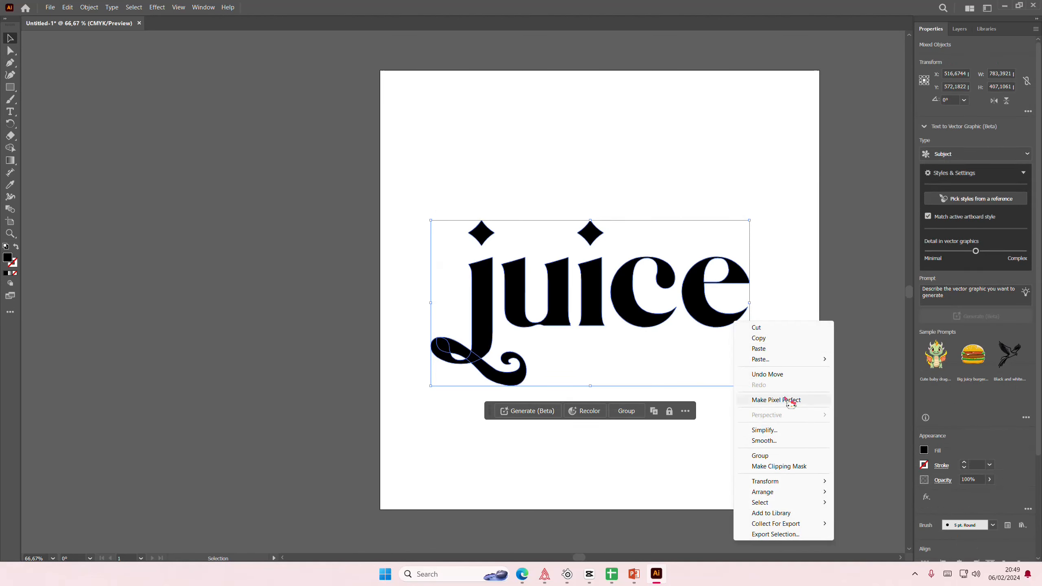
click(775, 399)
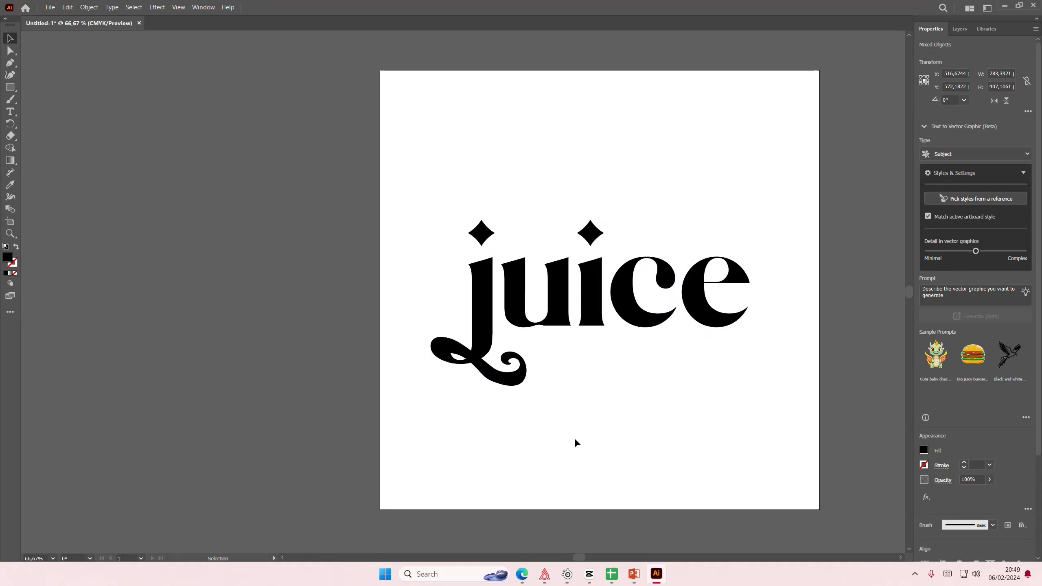
click(475, 302)
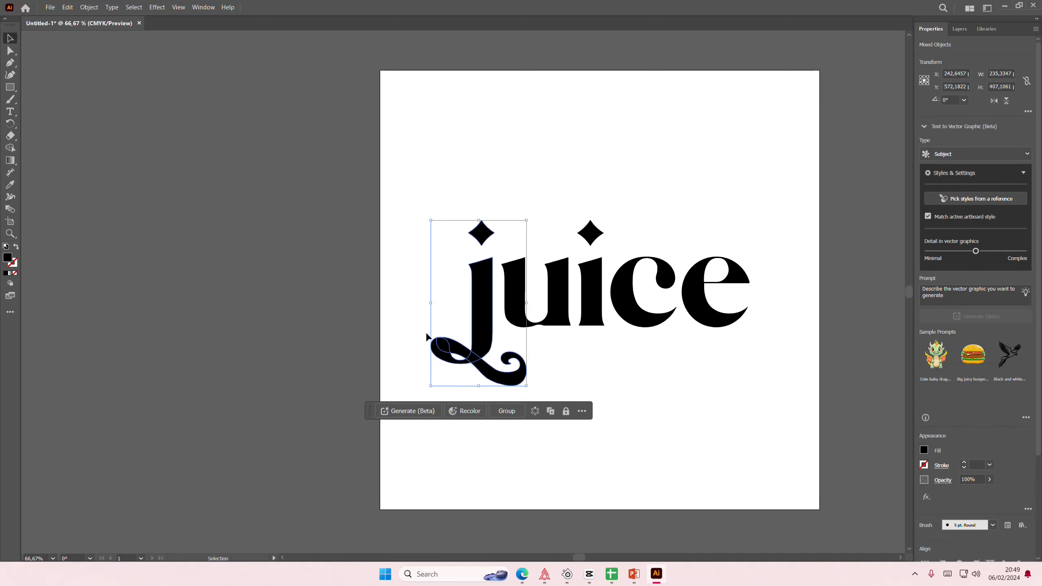
click(581, 409)
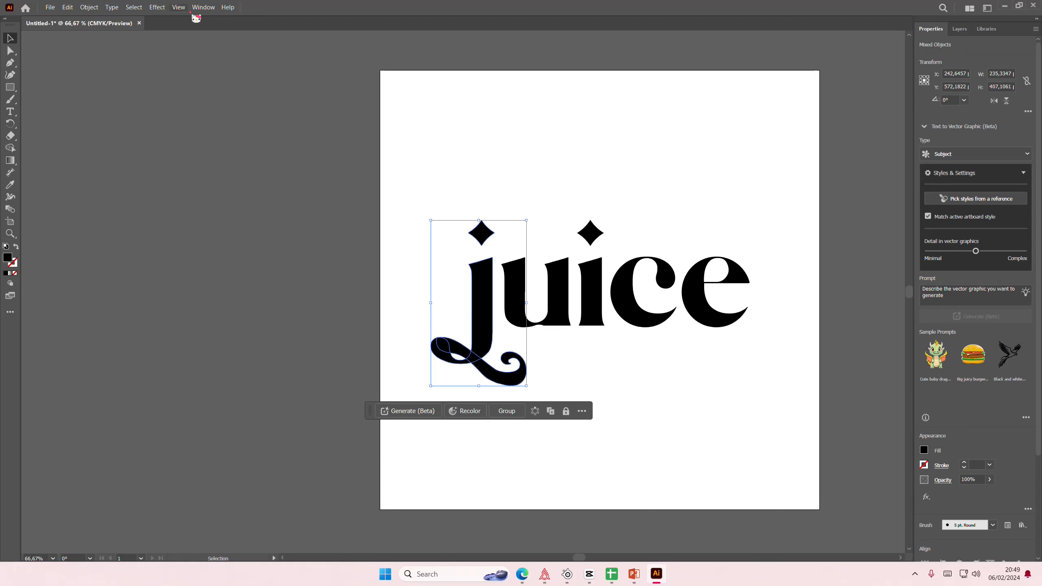
Bring up the Pathfinder panel from the Window menu to unite the j and swash
click(203, 7)
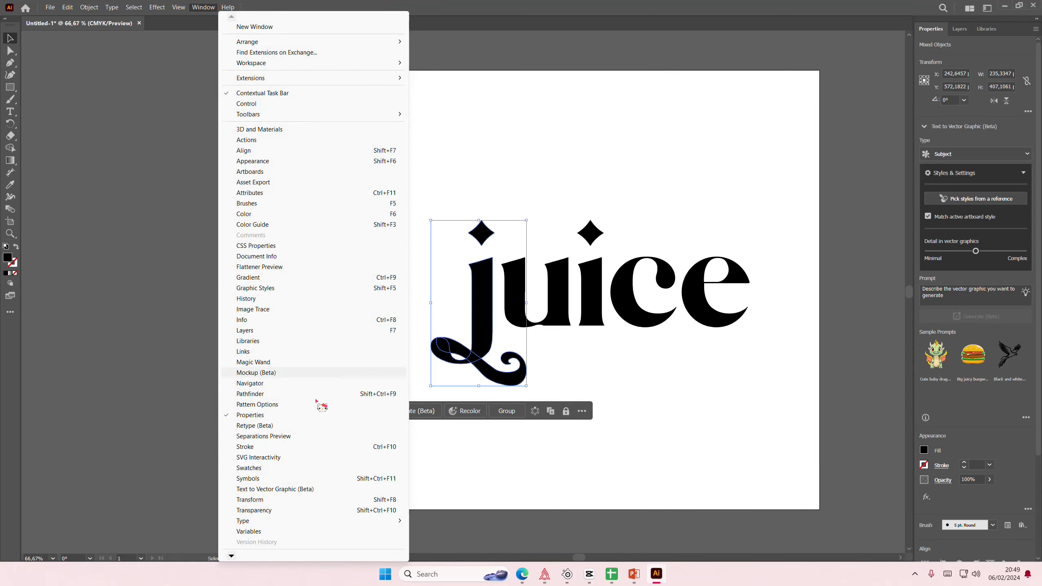
mouse_move(270, 419)
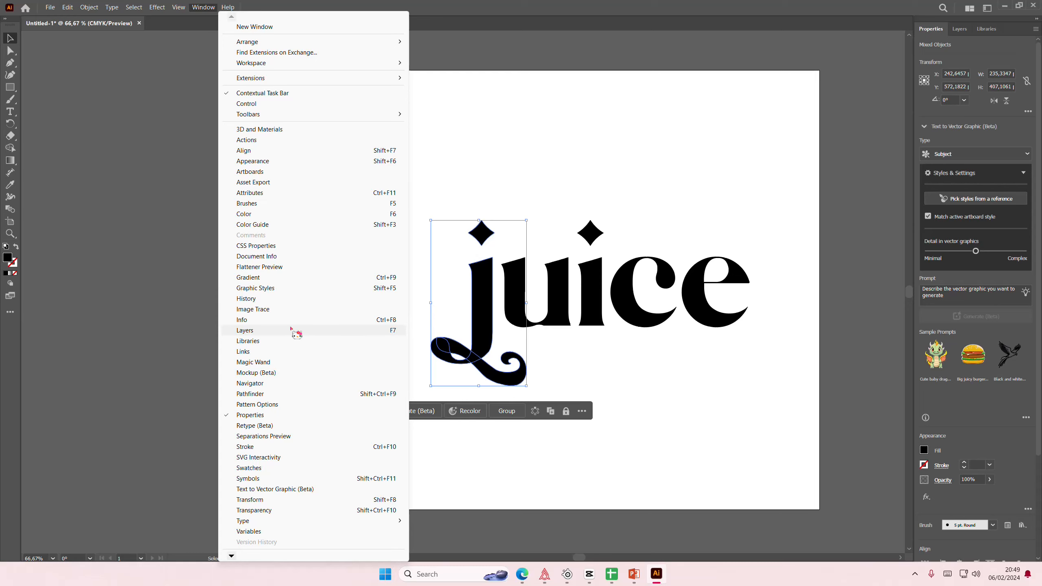
click(250, 394)
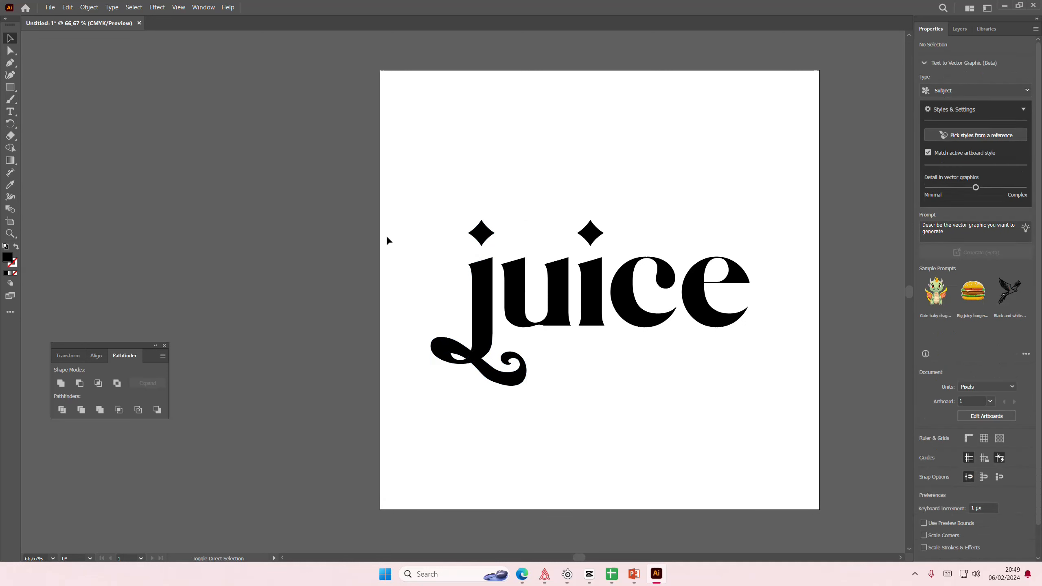
Select the whole juice wordmark ready for the yellow-orange gradient fill
click(584, 293)
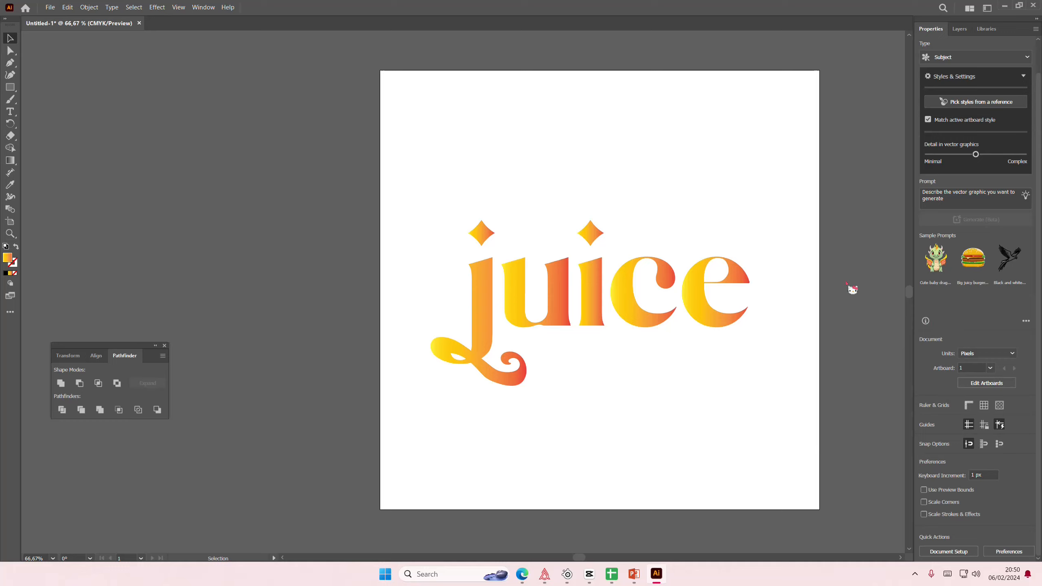
mouse_move(855, 431)
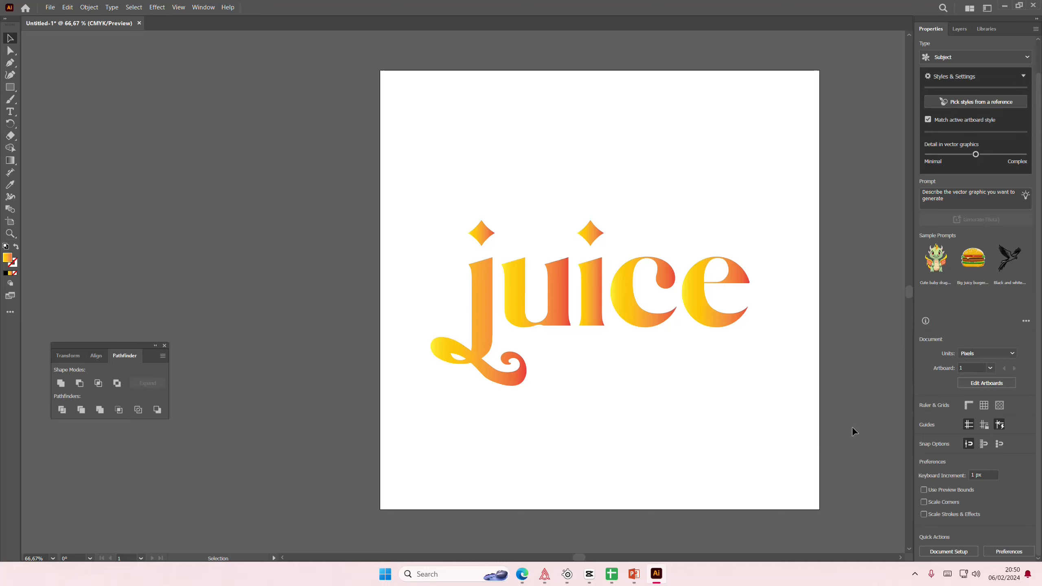